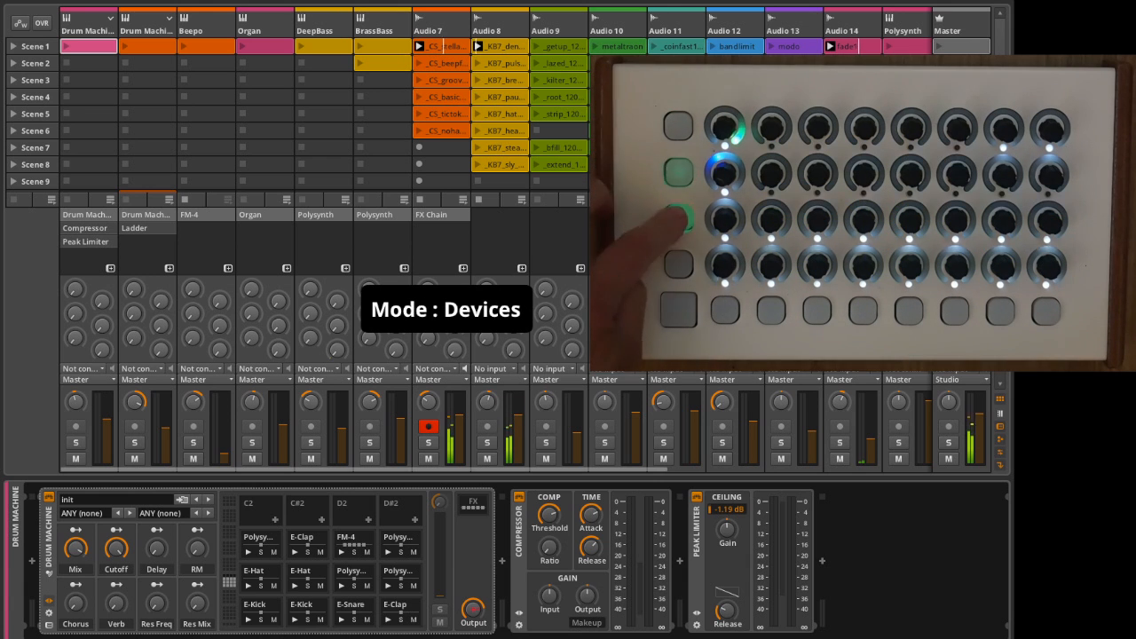
Step: Switch the controller to Devices mode, showing Drum Machine, Compressor and Peak Limiter
left_click(677, 171)
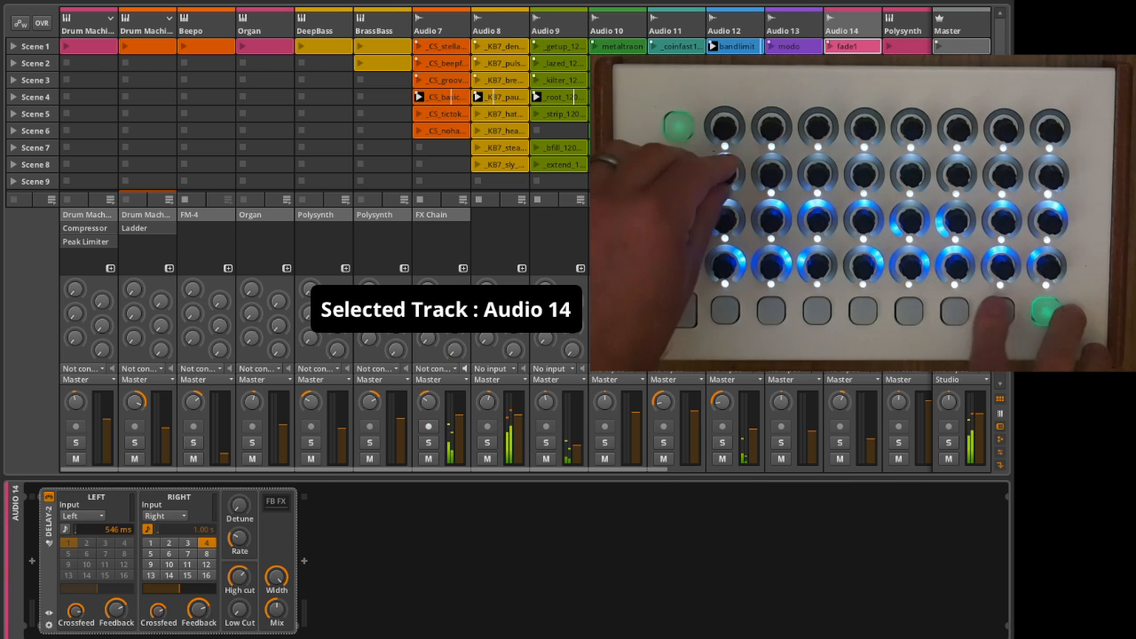
Step: Select Audio 14 with its Delay-2 device, then Audio 12 with no devices
left_click(734, 46)
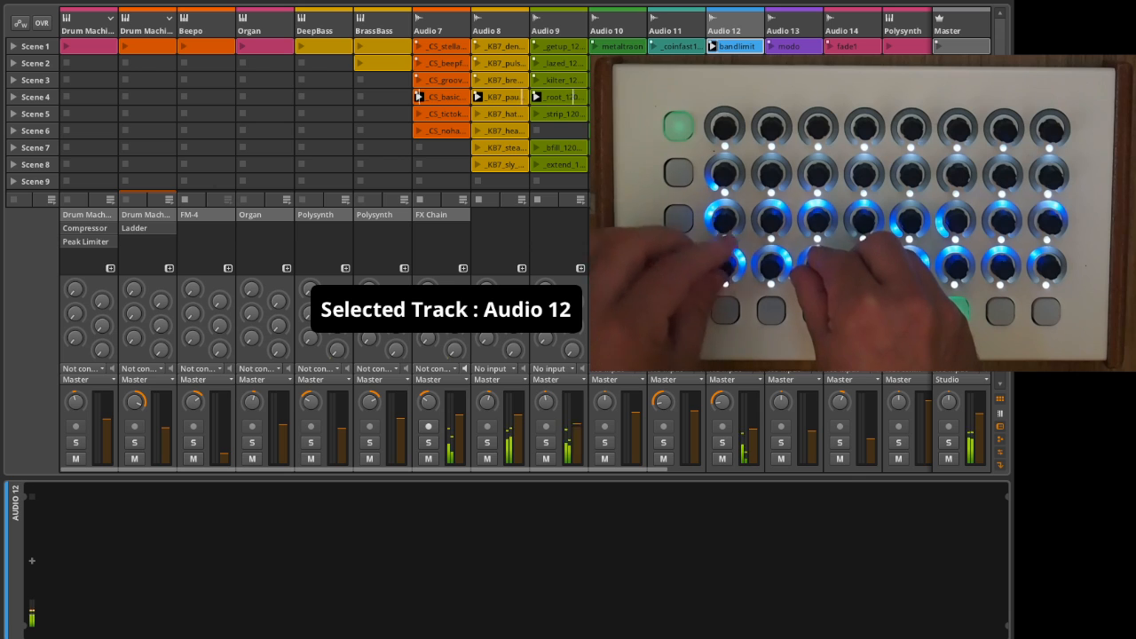